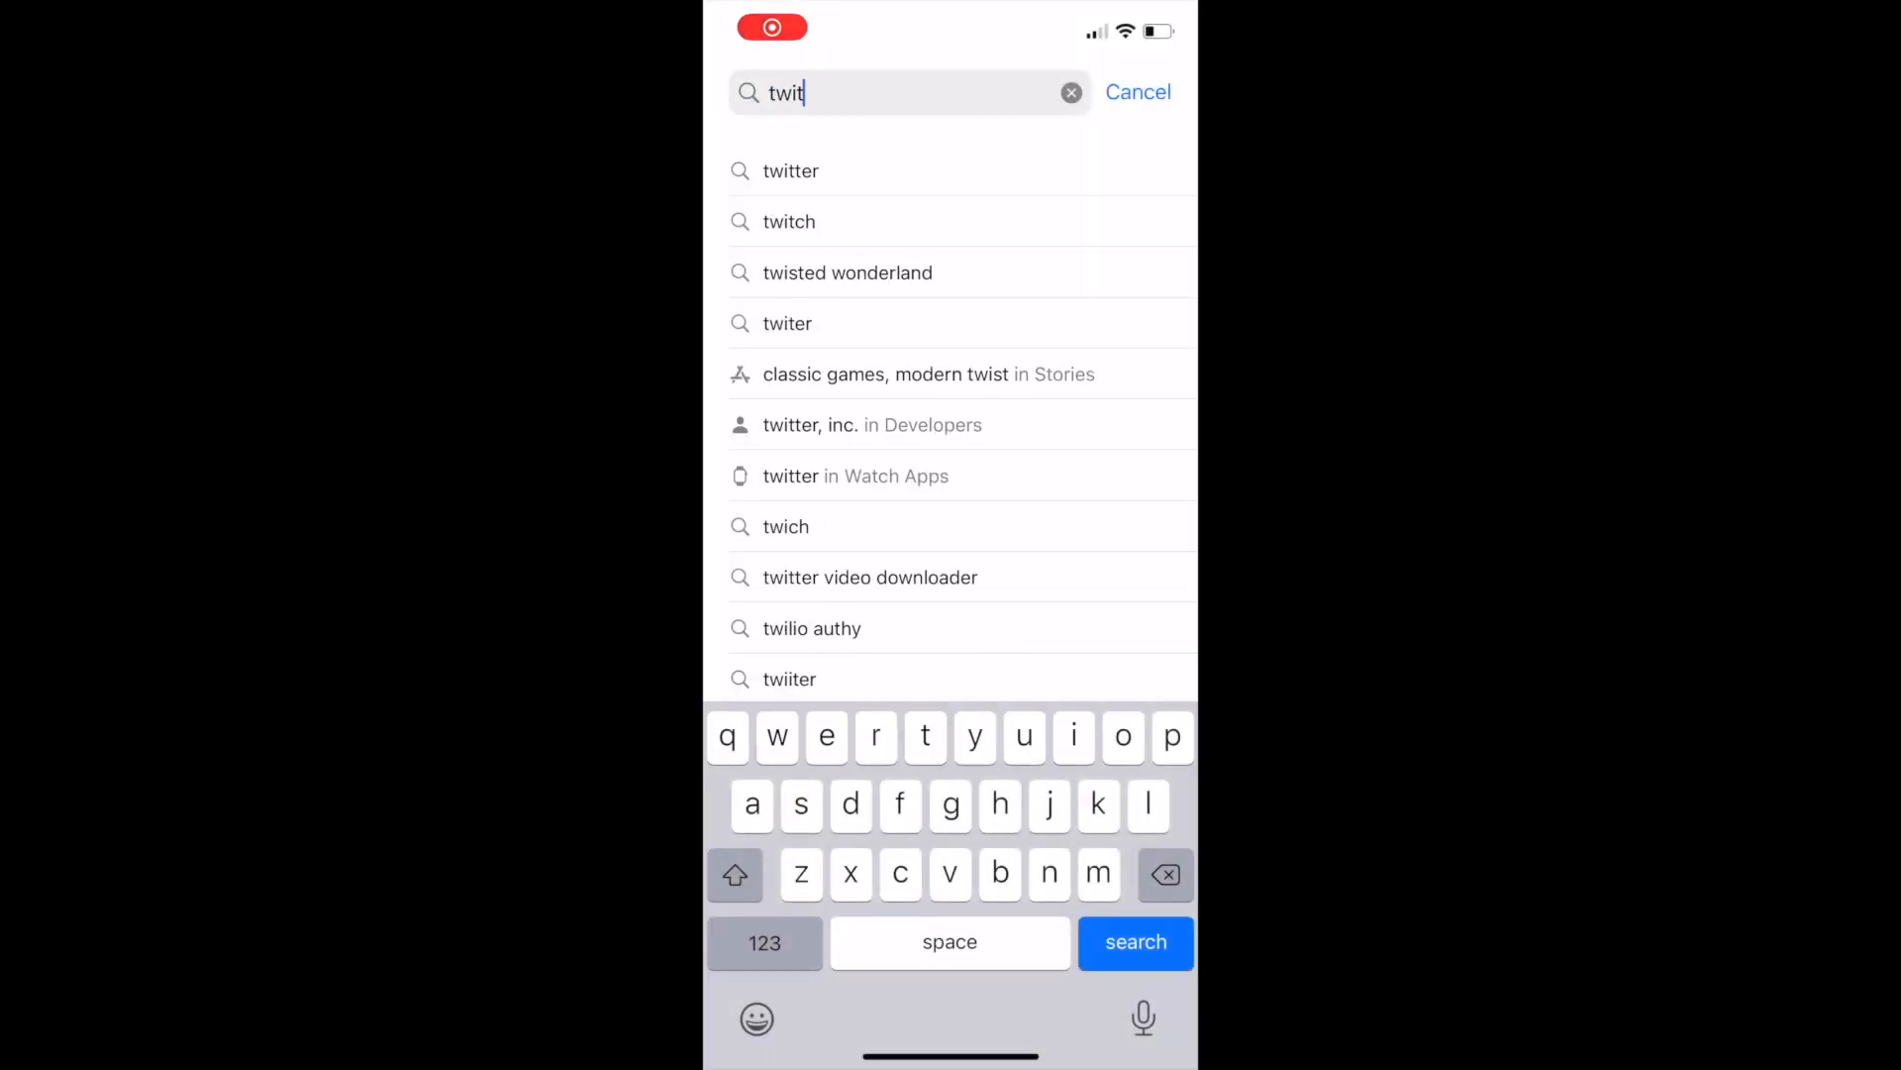
# Find Twitter via App Store search, open it, and start a new tweet
pyautogui.click(789, 169)
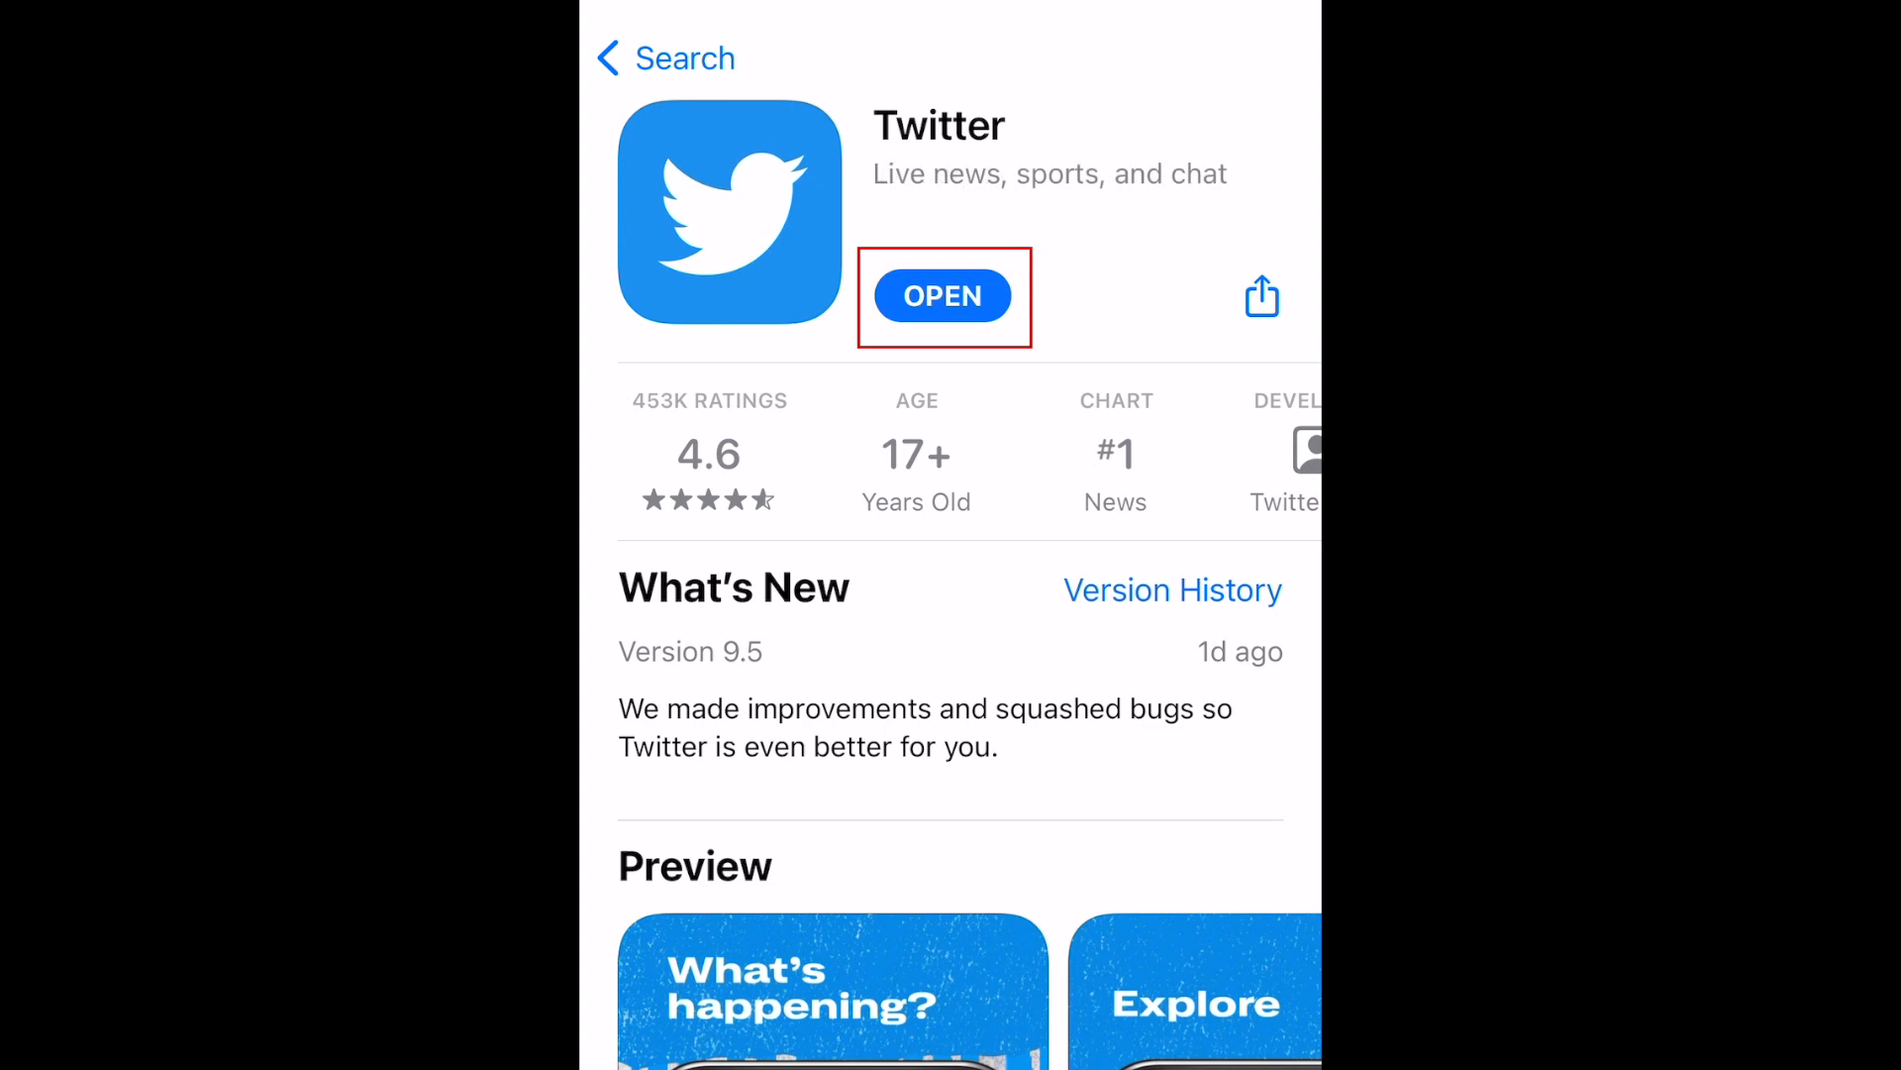
pyautogui.click(943, 296)
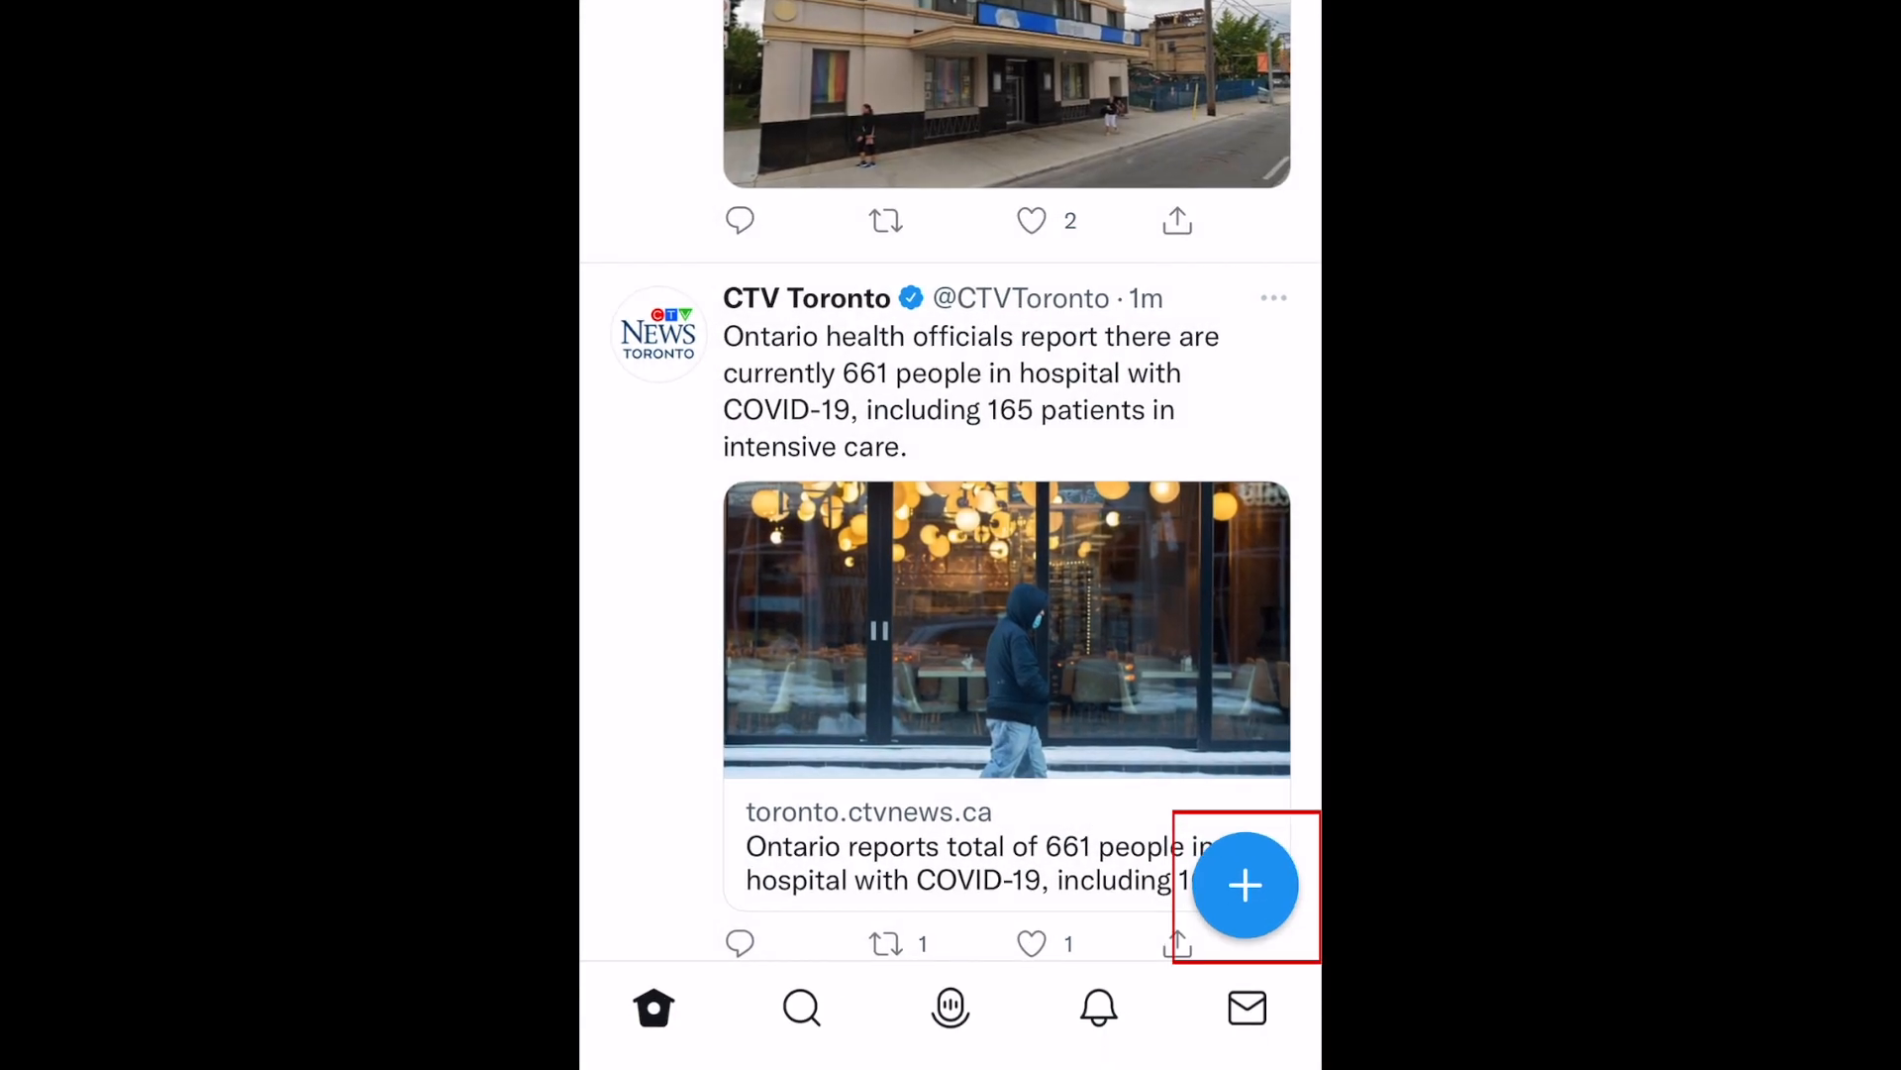
pyautogui.click(1243, 886)
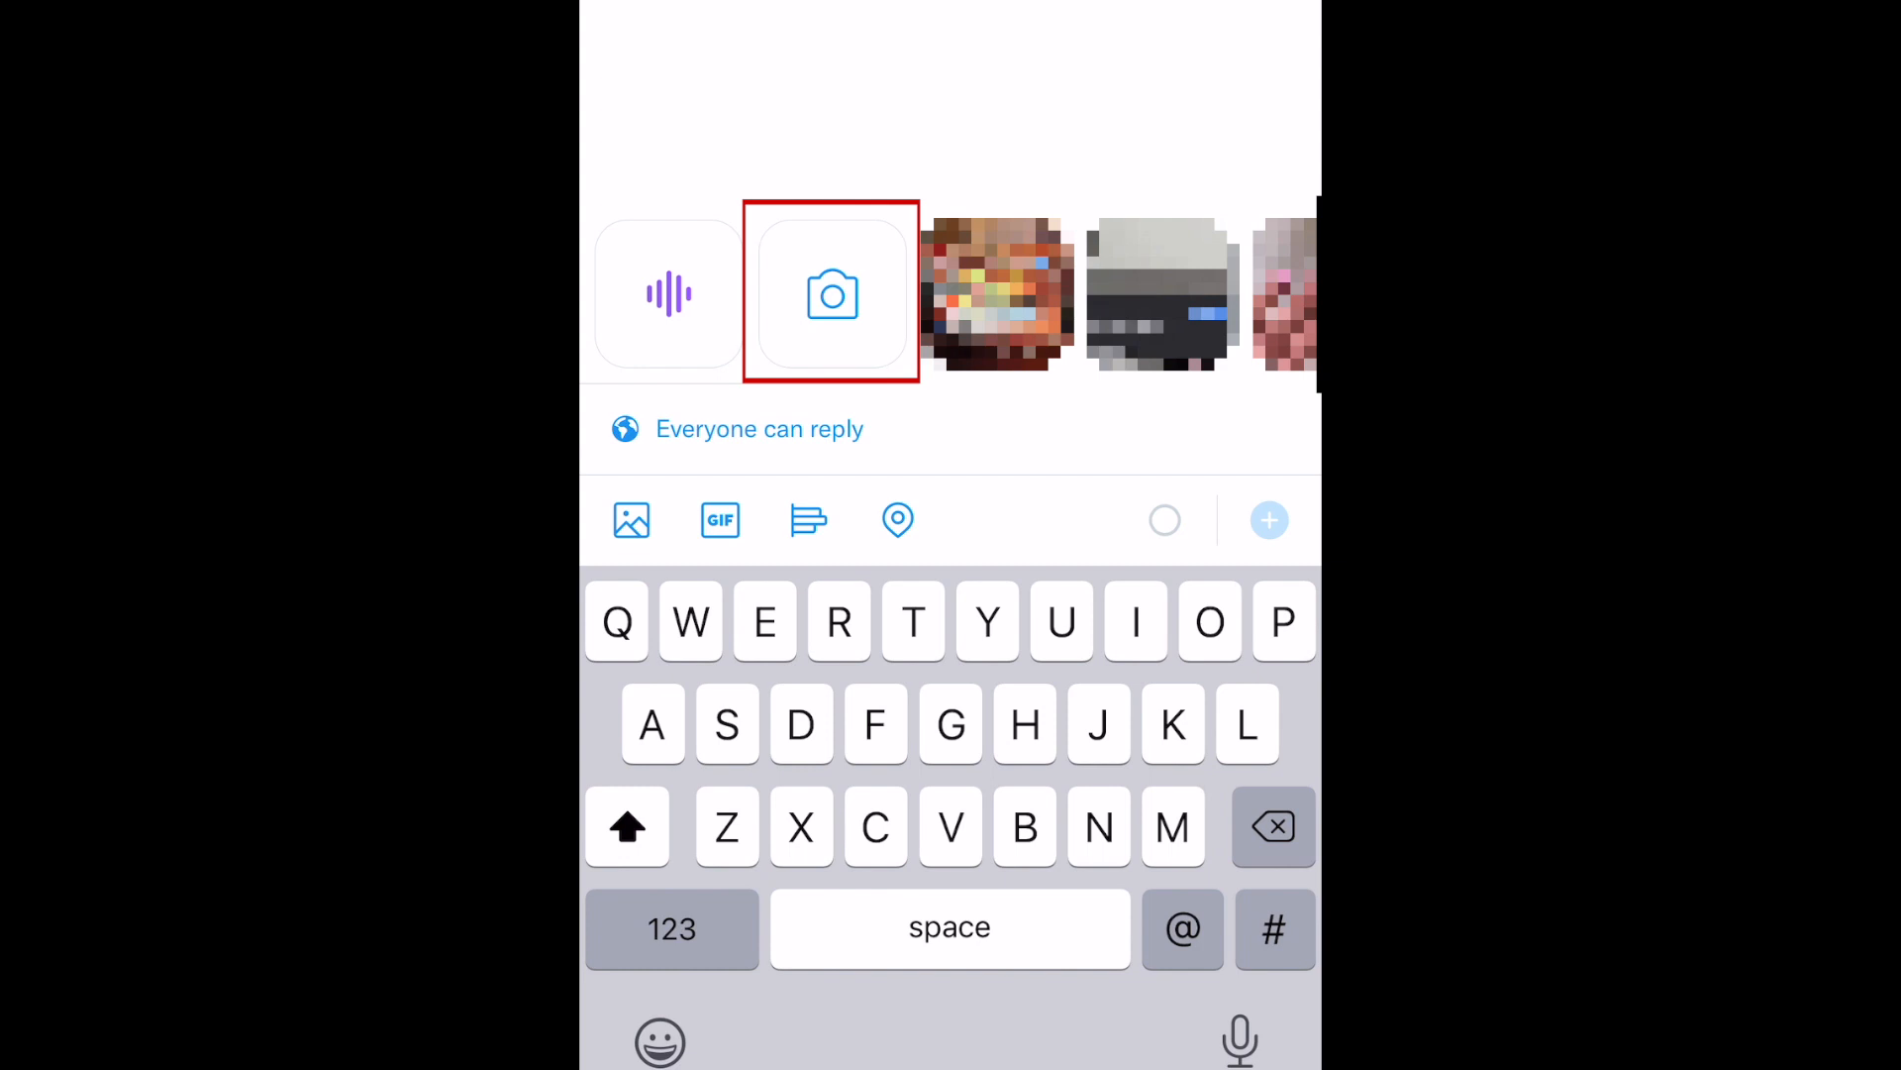
# Open Twitter's in-app camera and flip it to face the MacBook
pyautogui.click(831, 293)
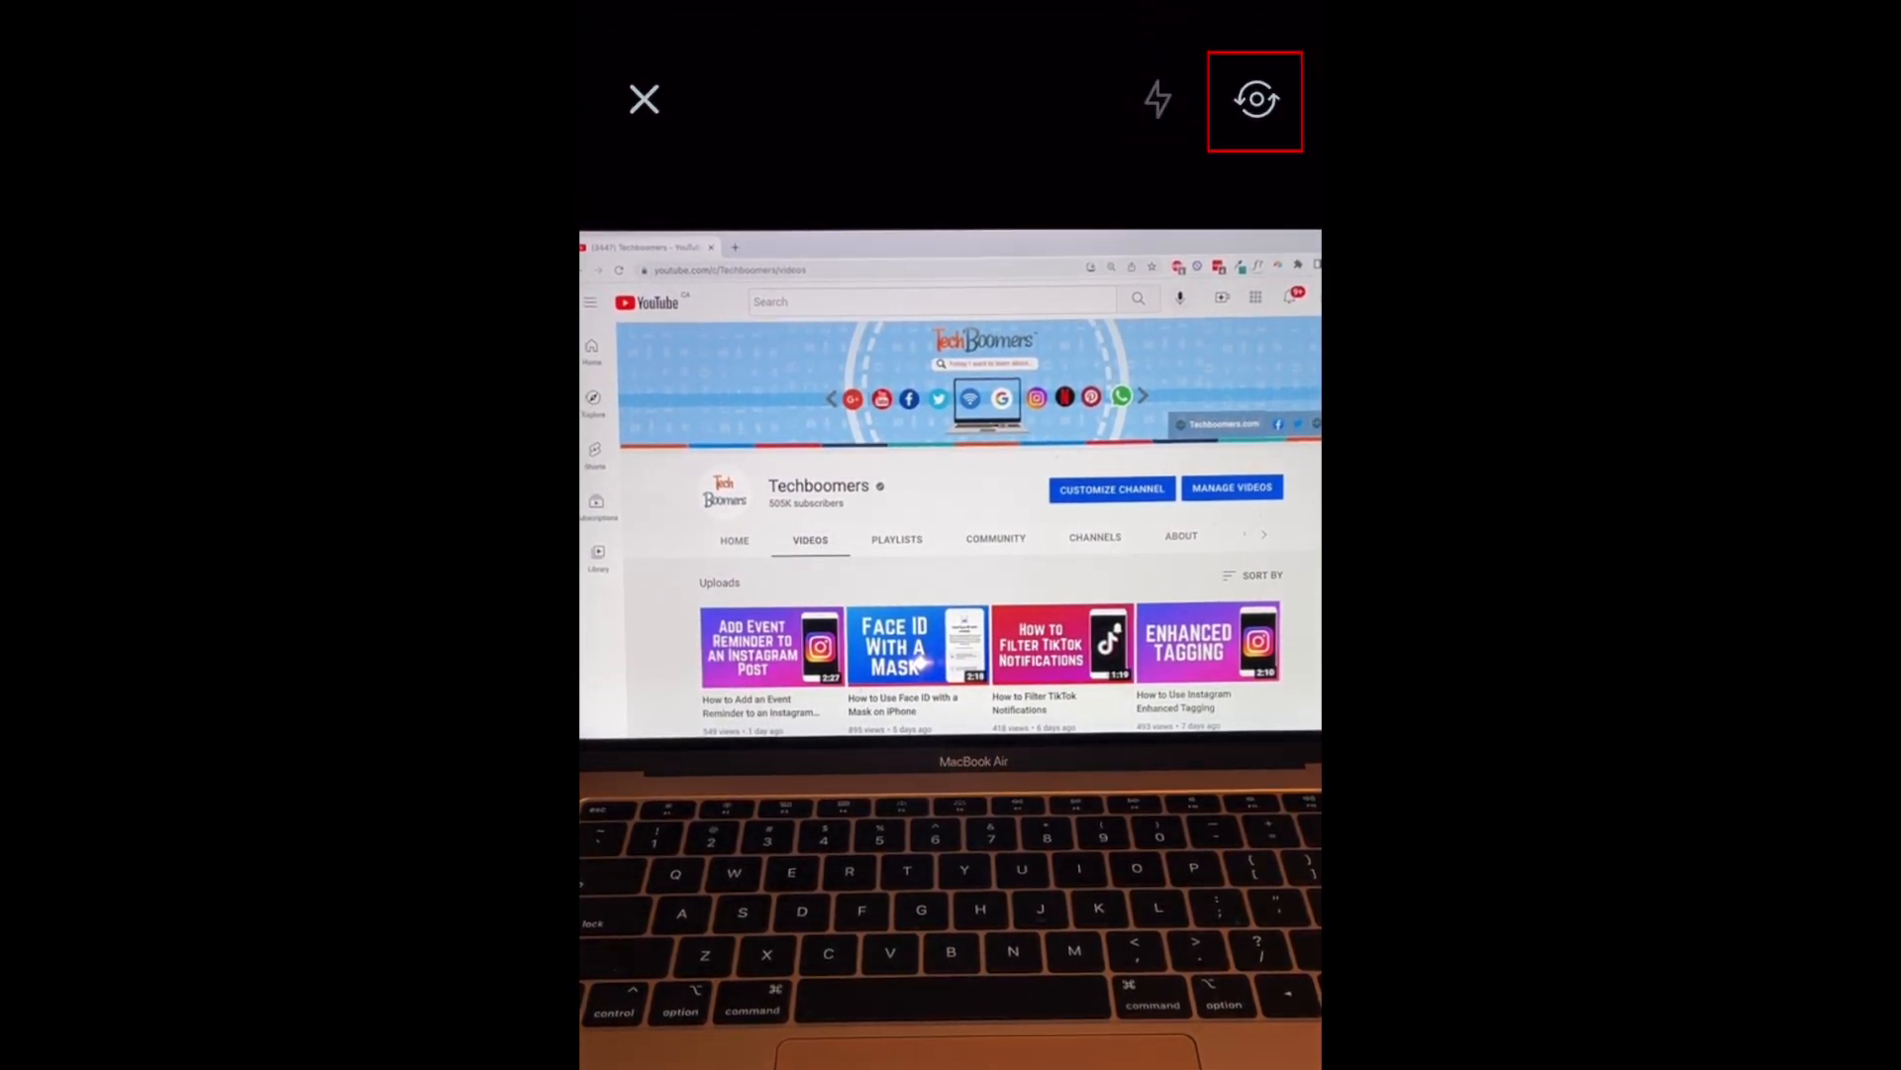
pyautogui.click(1156, 99)
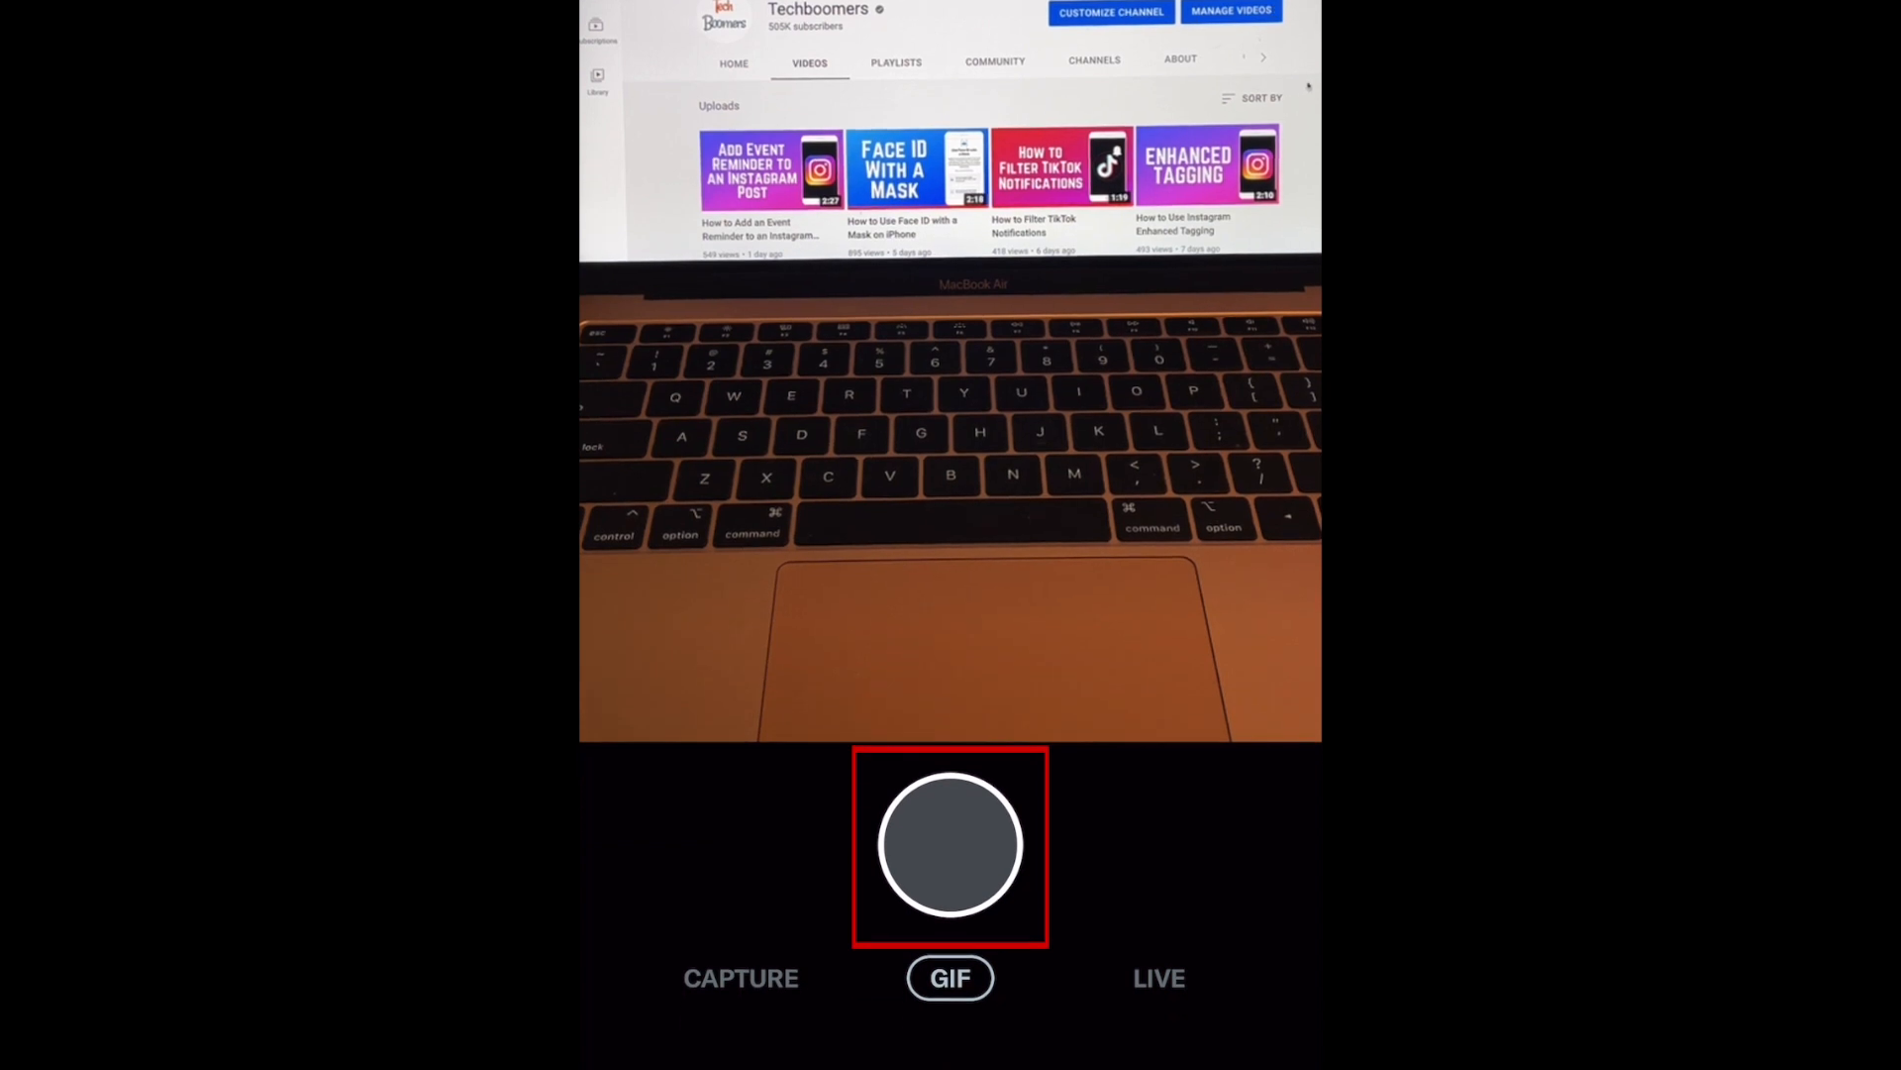
pyautogui.click(951, 845)
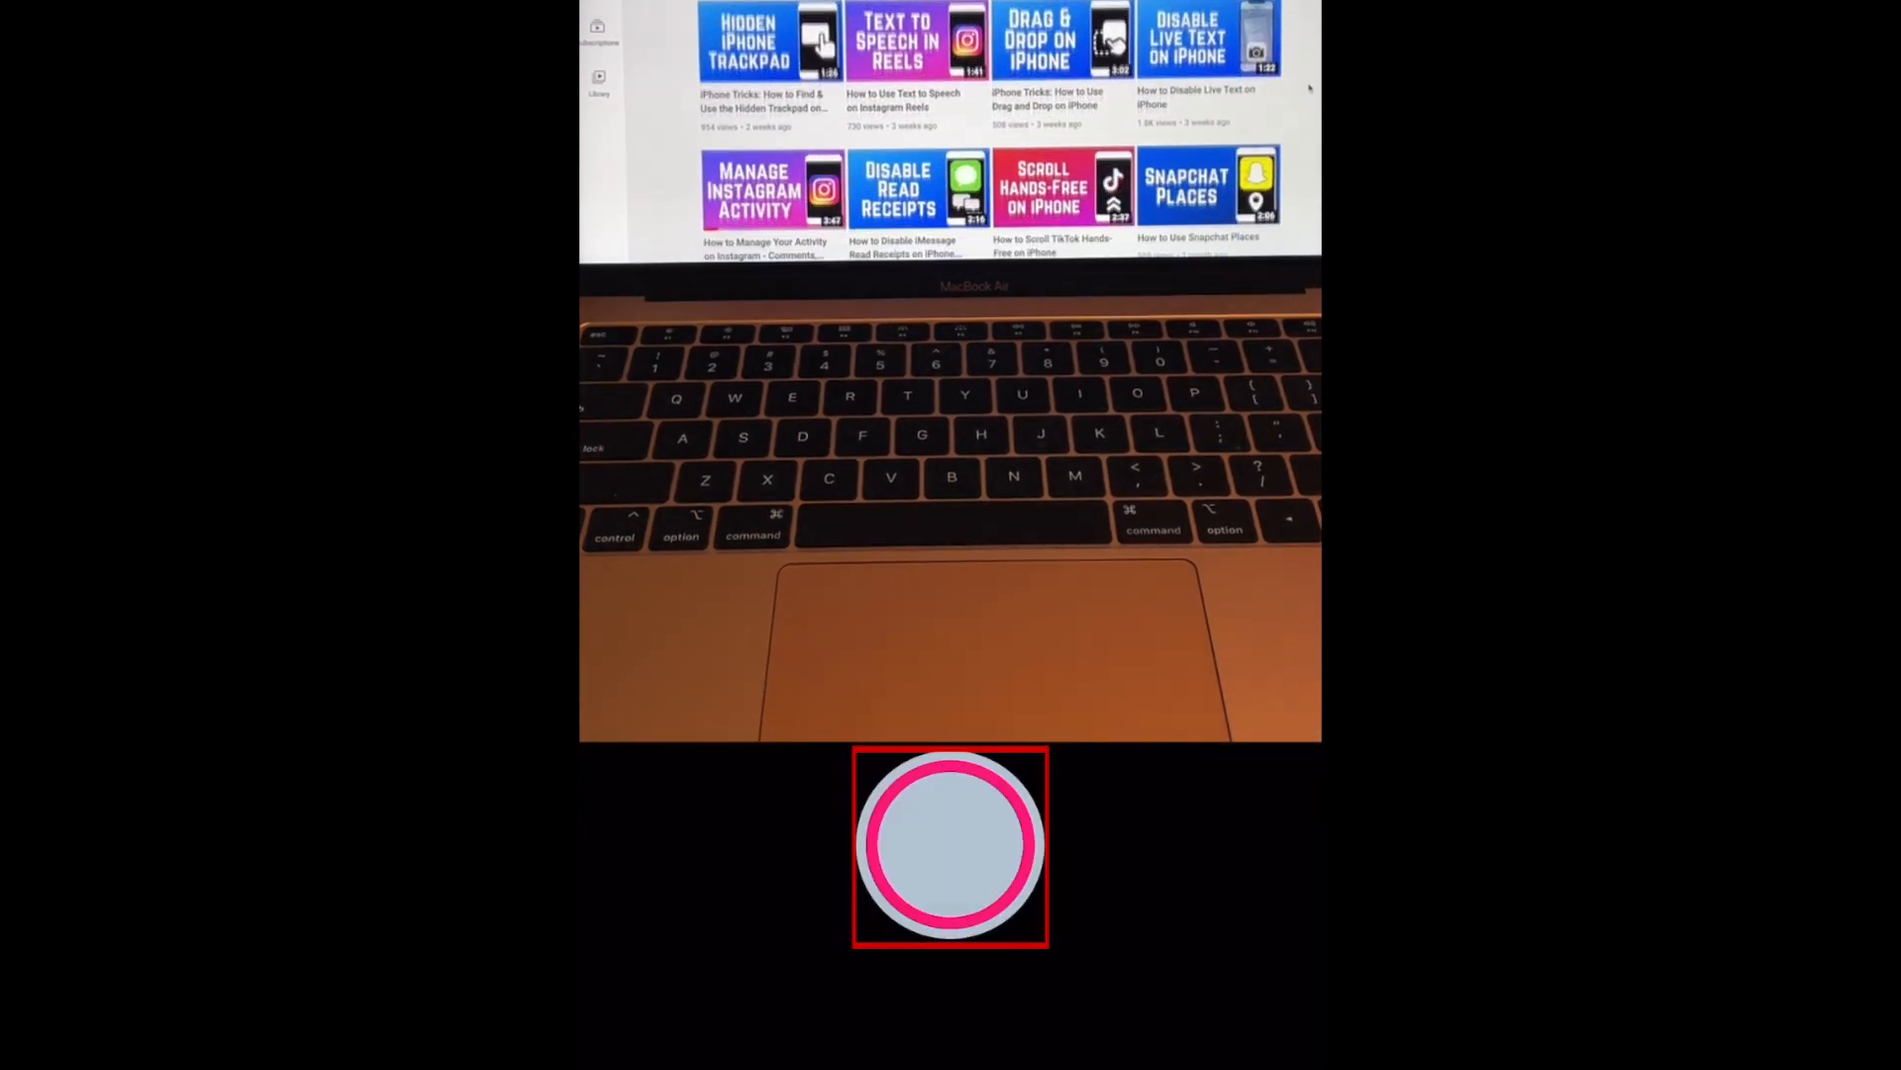
pyautogui.click(949, 844)
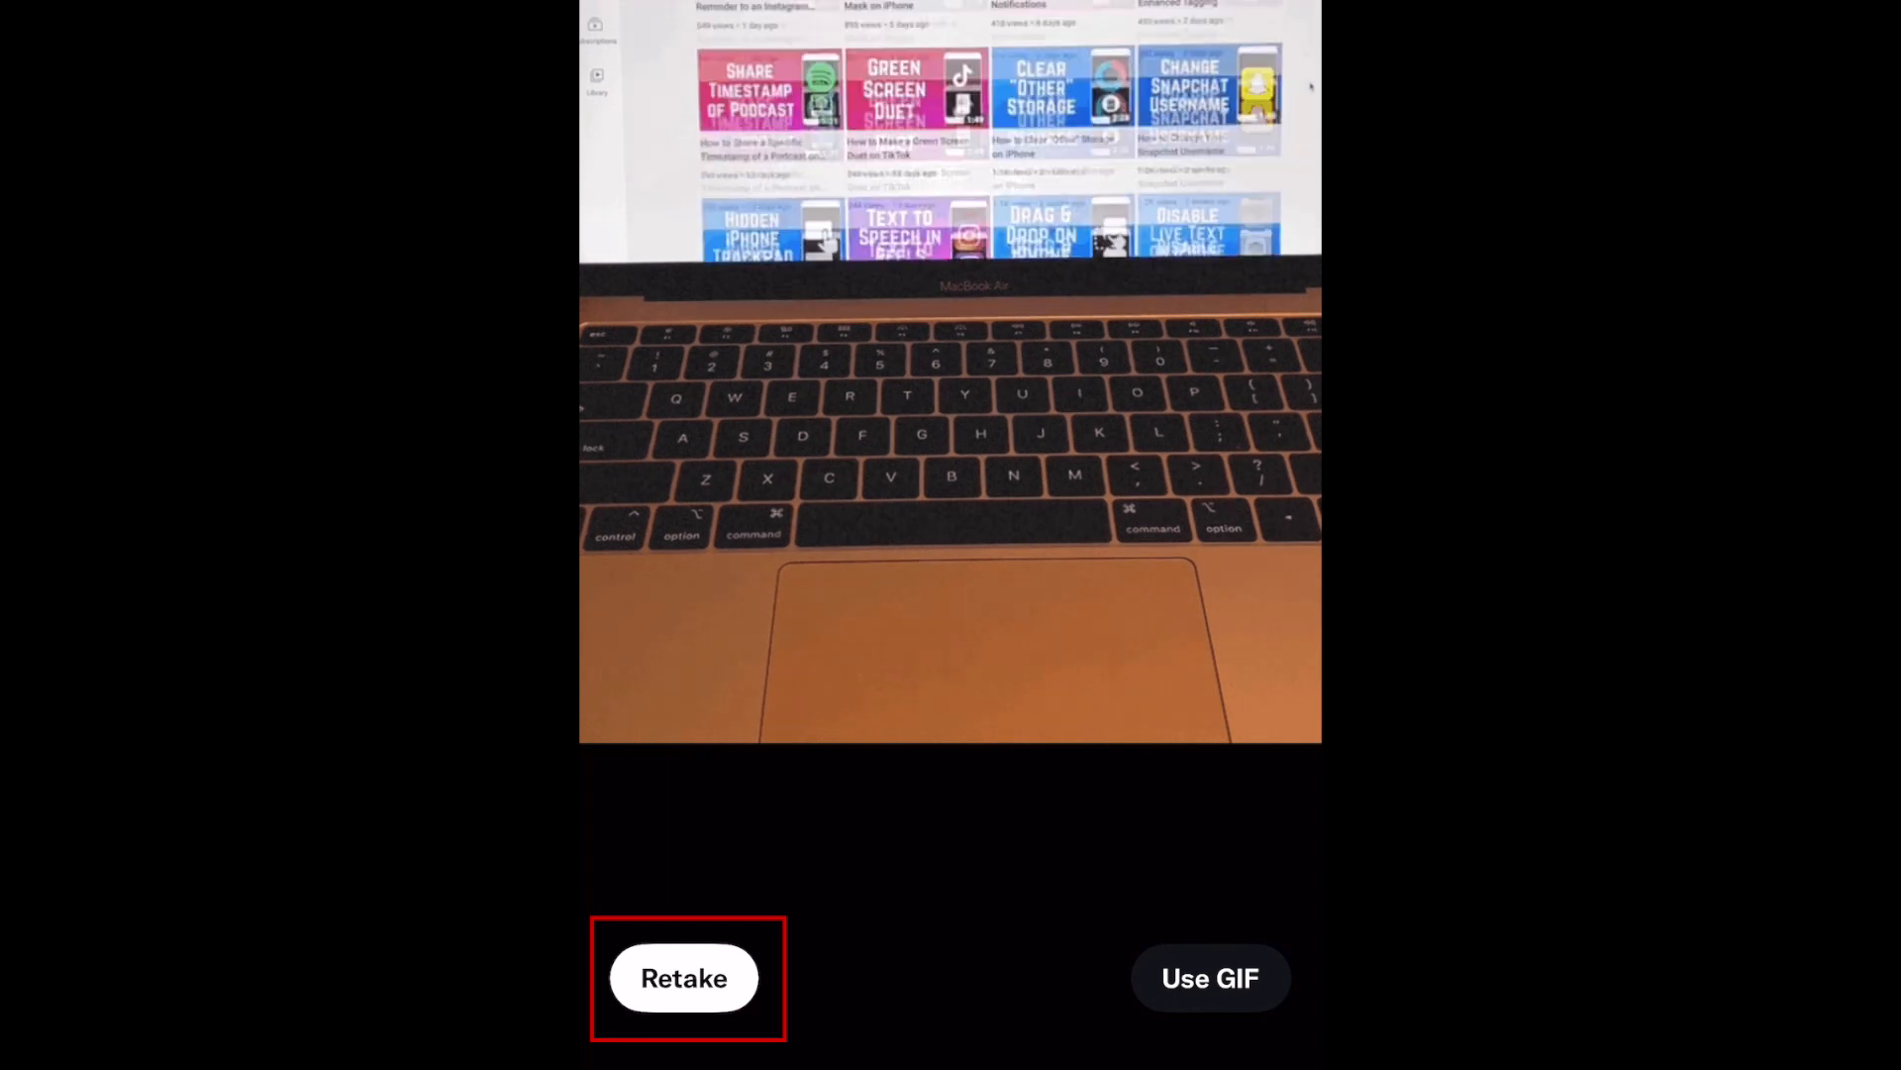
pyautogui.scroll(-3)
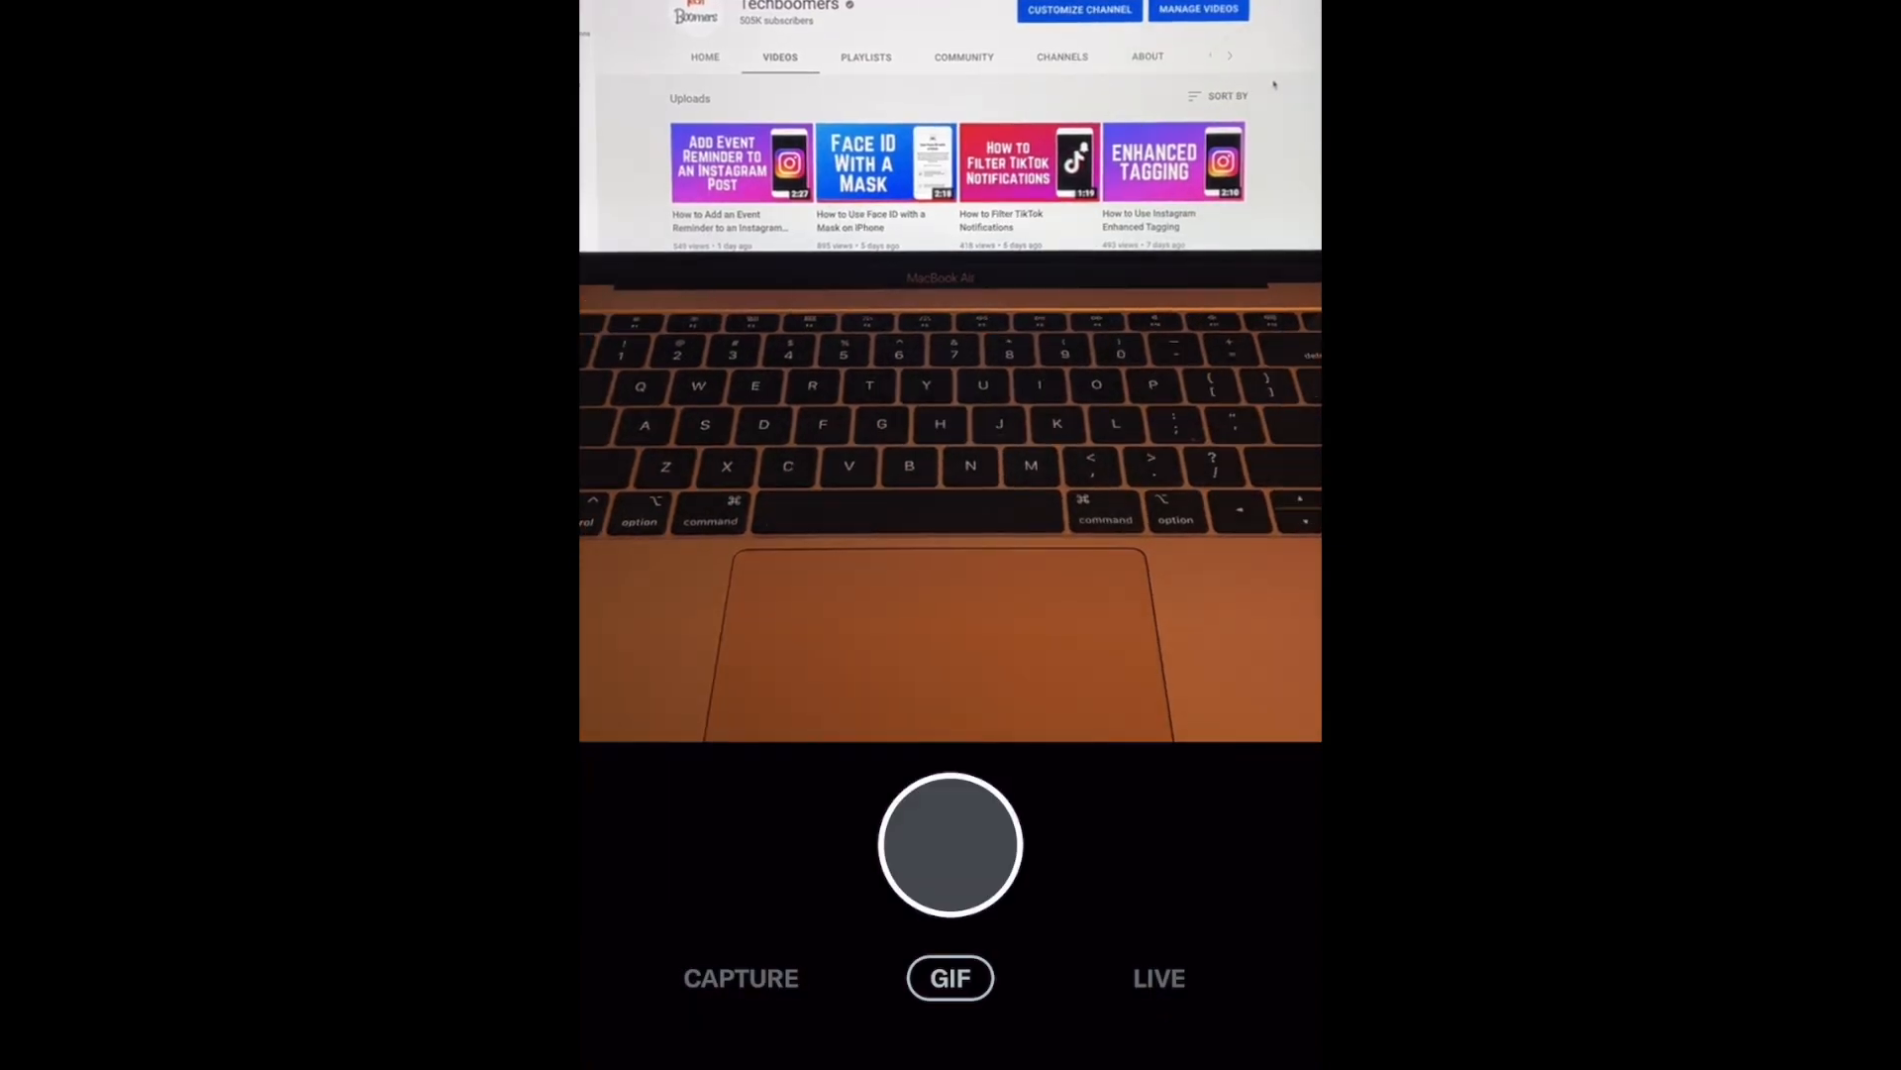
# Record a new GIF of the MacBook showing the Techboomers YouTube channel
pyautogui.click(950, 844)
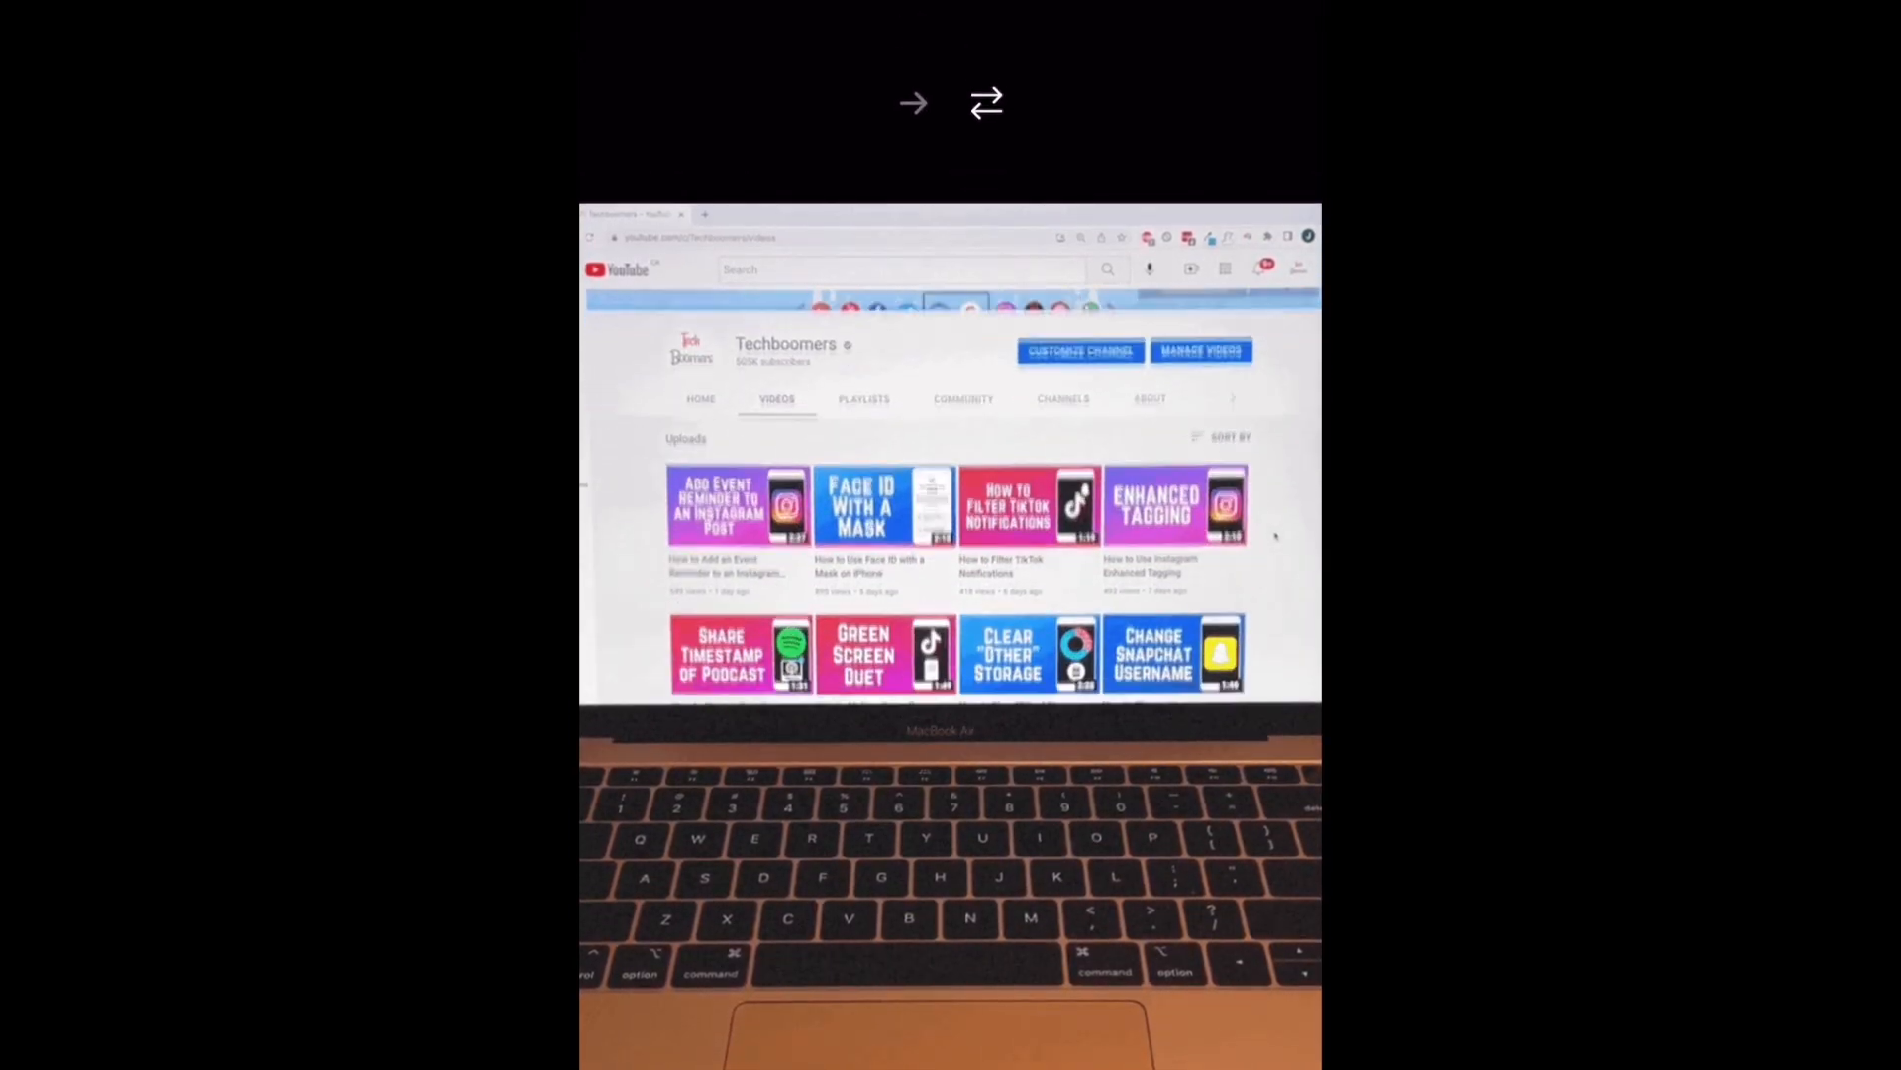
pyautogui.click(912, 103)
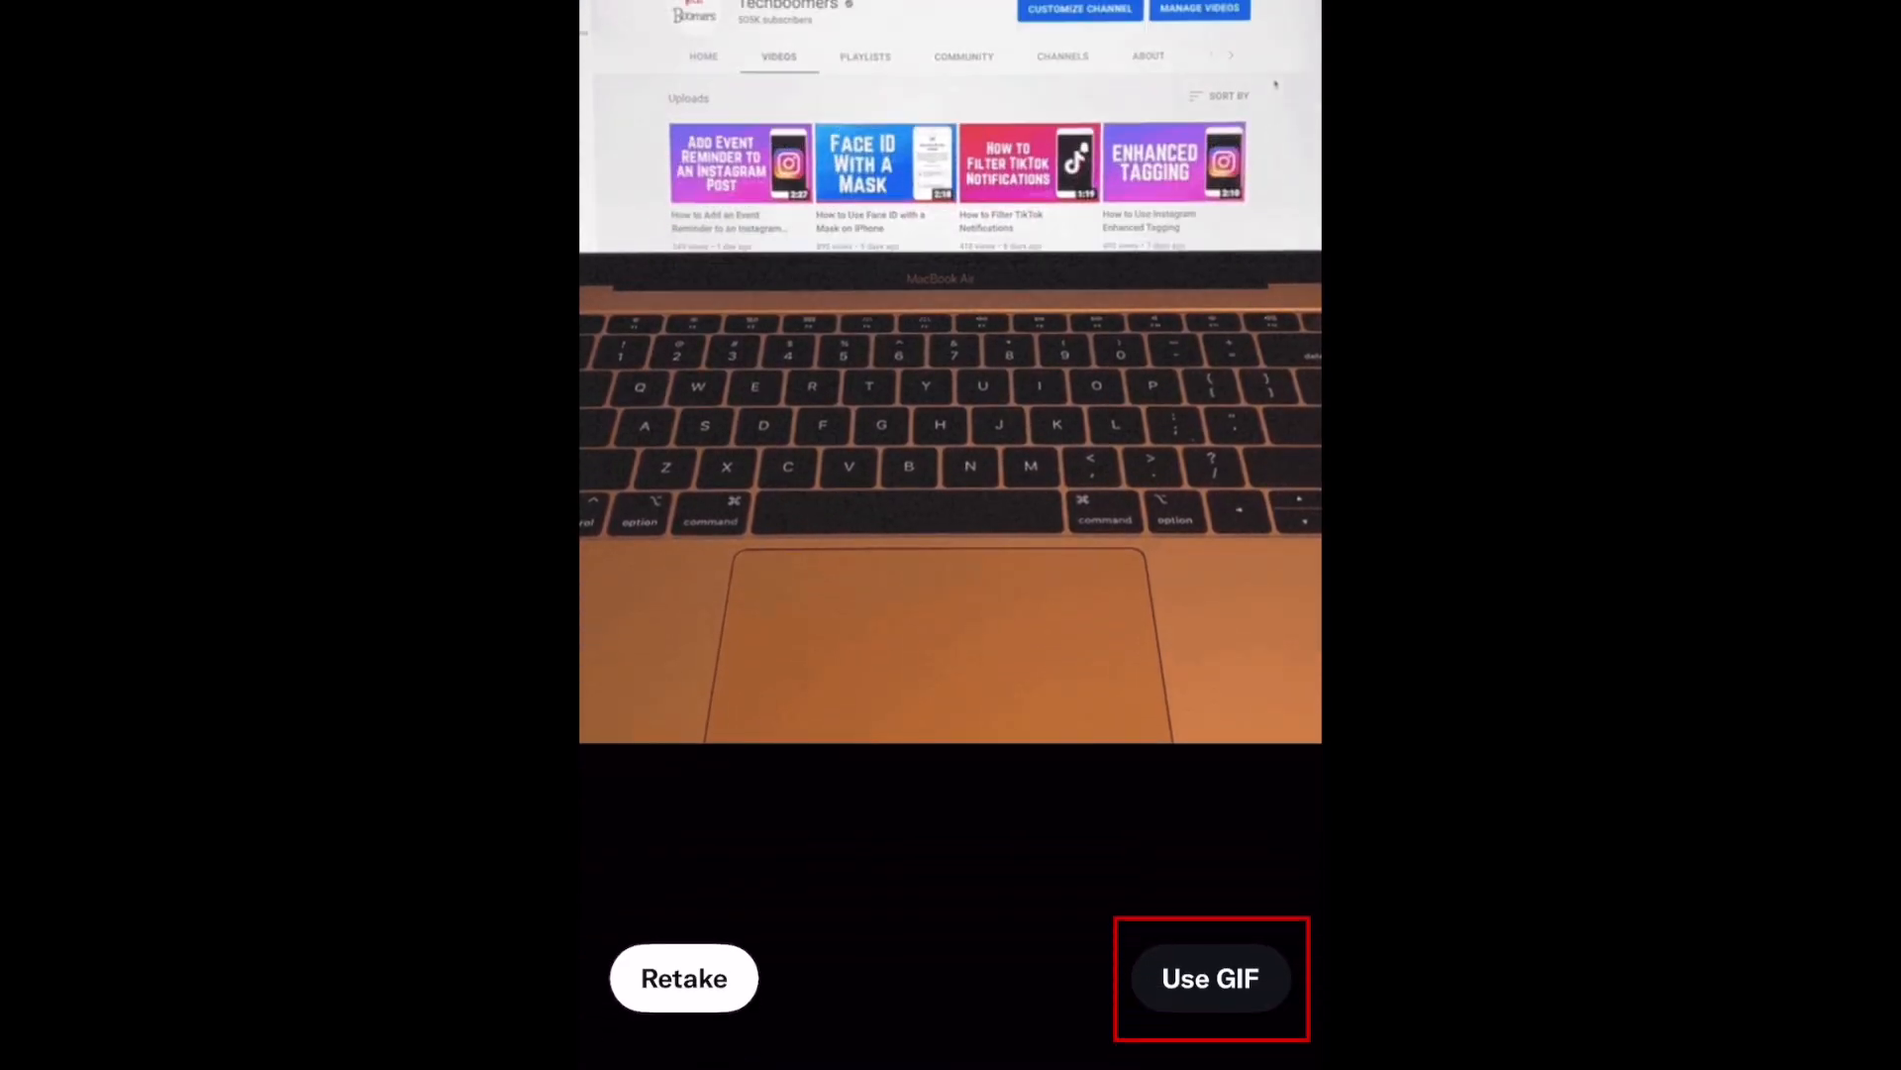
pyautogui.scroll(-3)
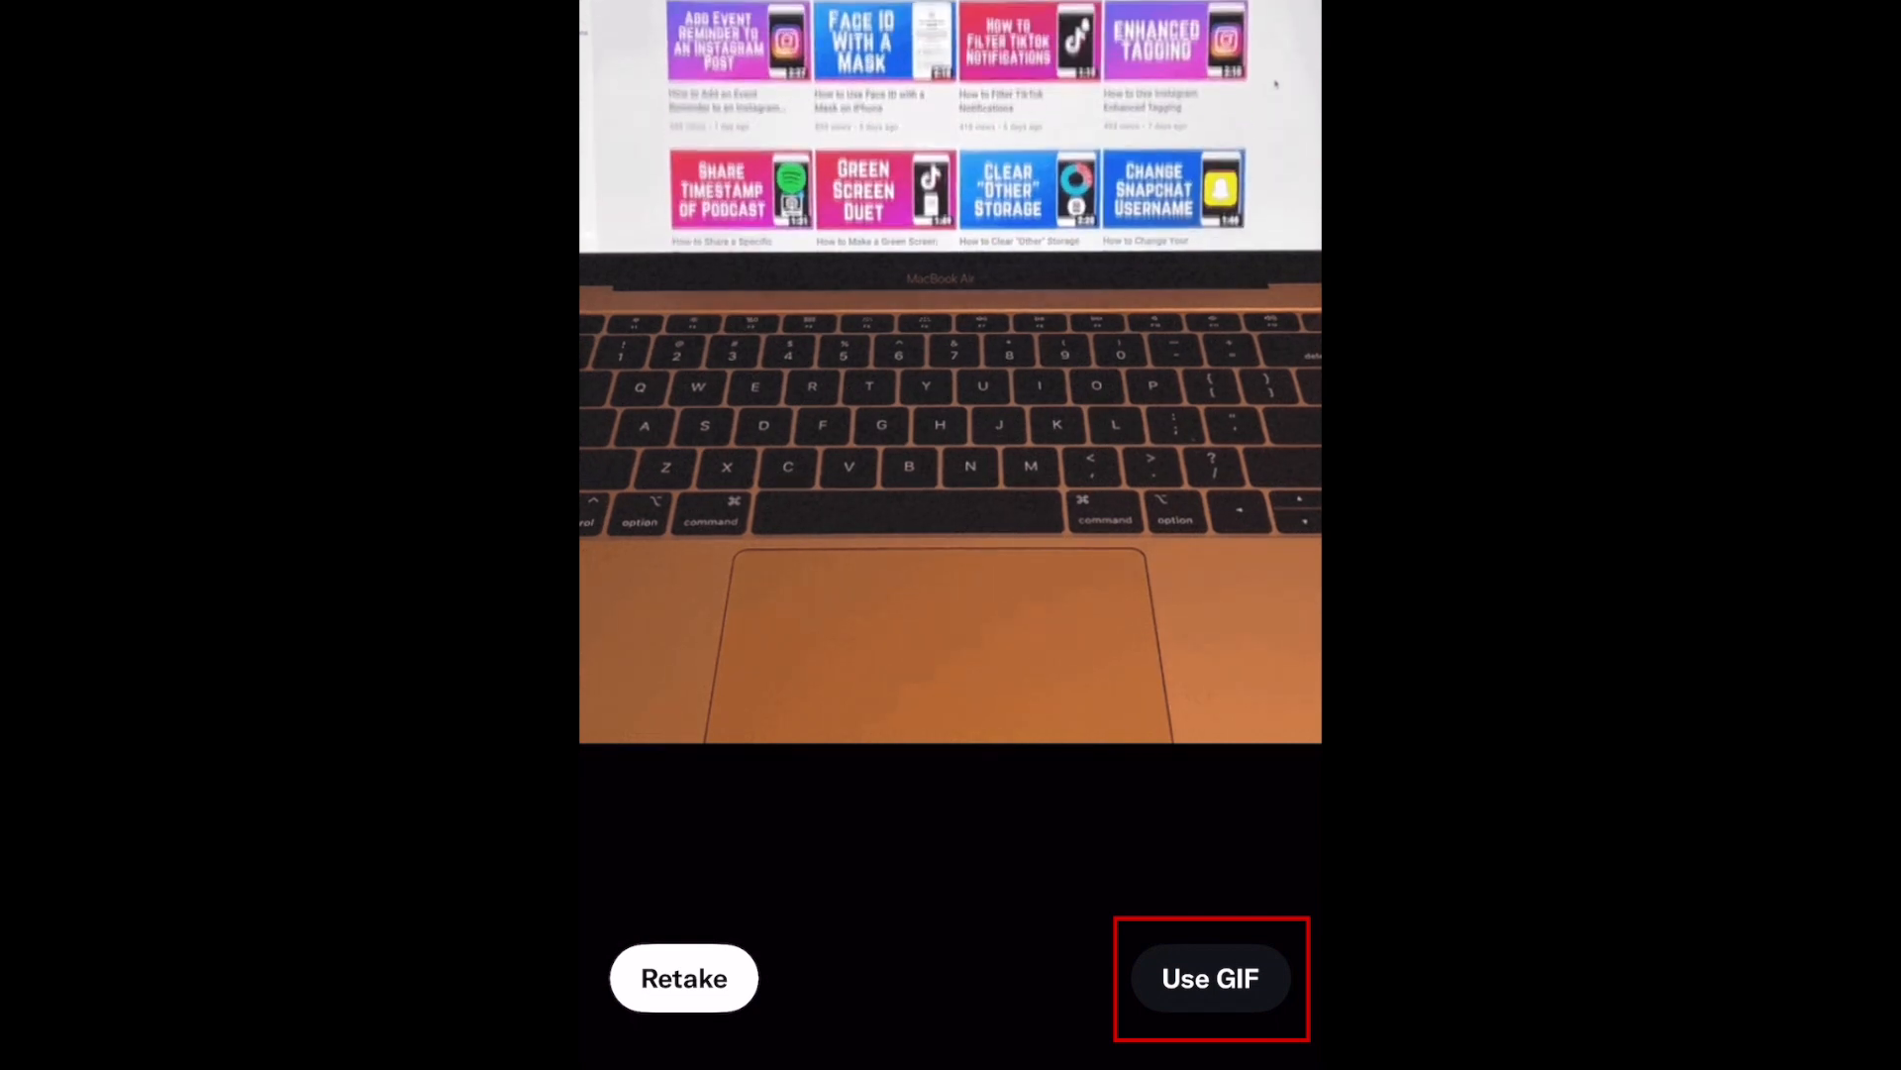
# Attach the MacBook GIF and post the tweet about upcoming GIF tutorials
pyautogui.click(1209, 978)
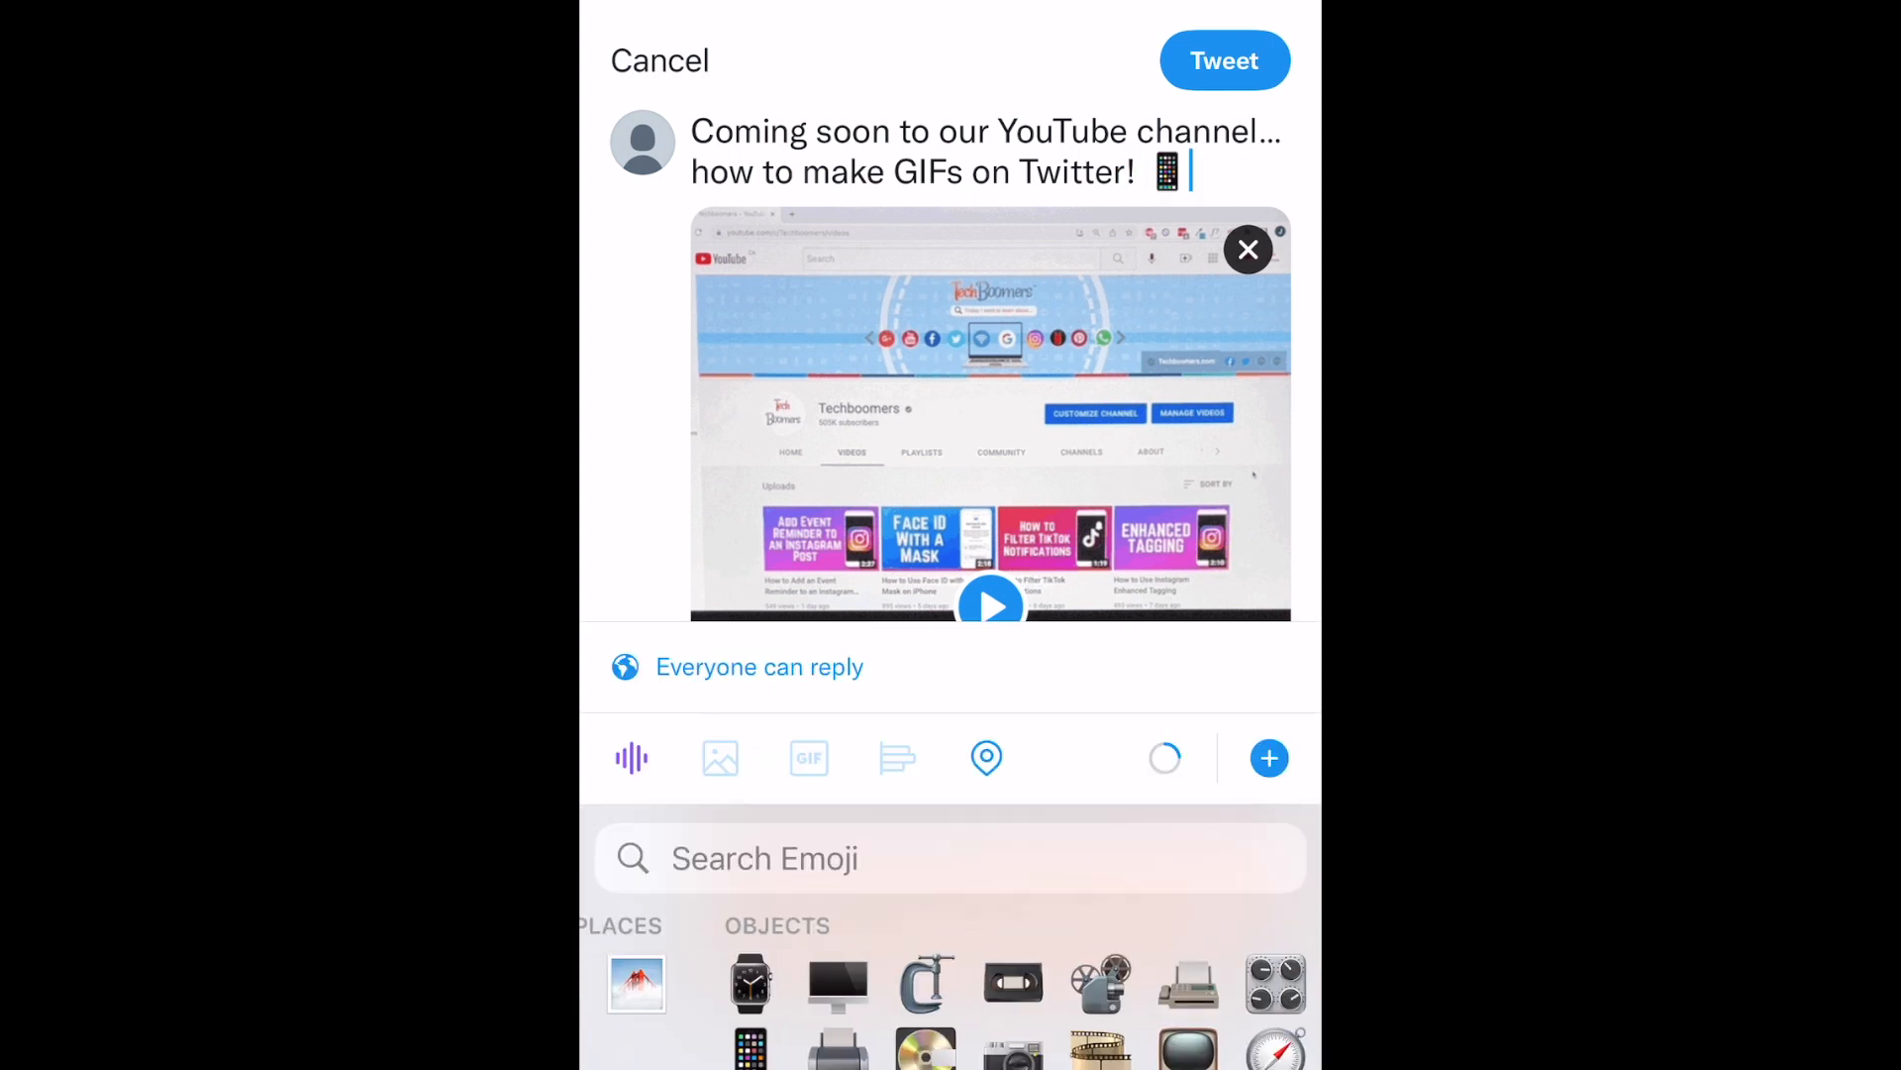
pyautogui.click(660, 61)
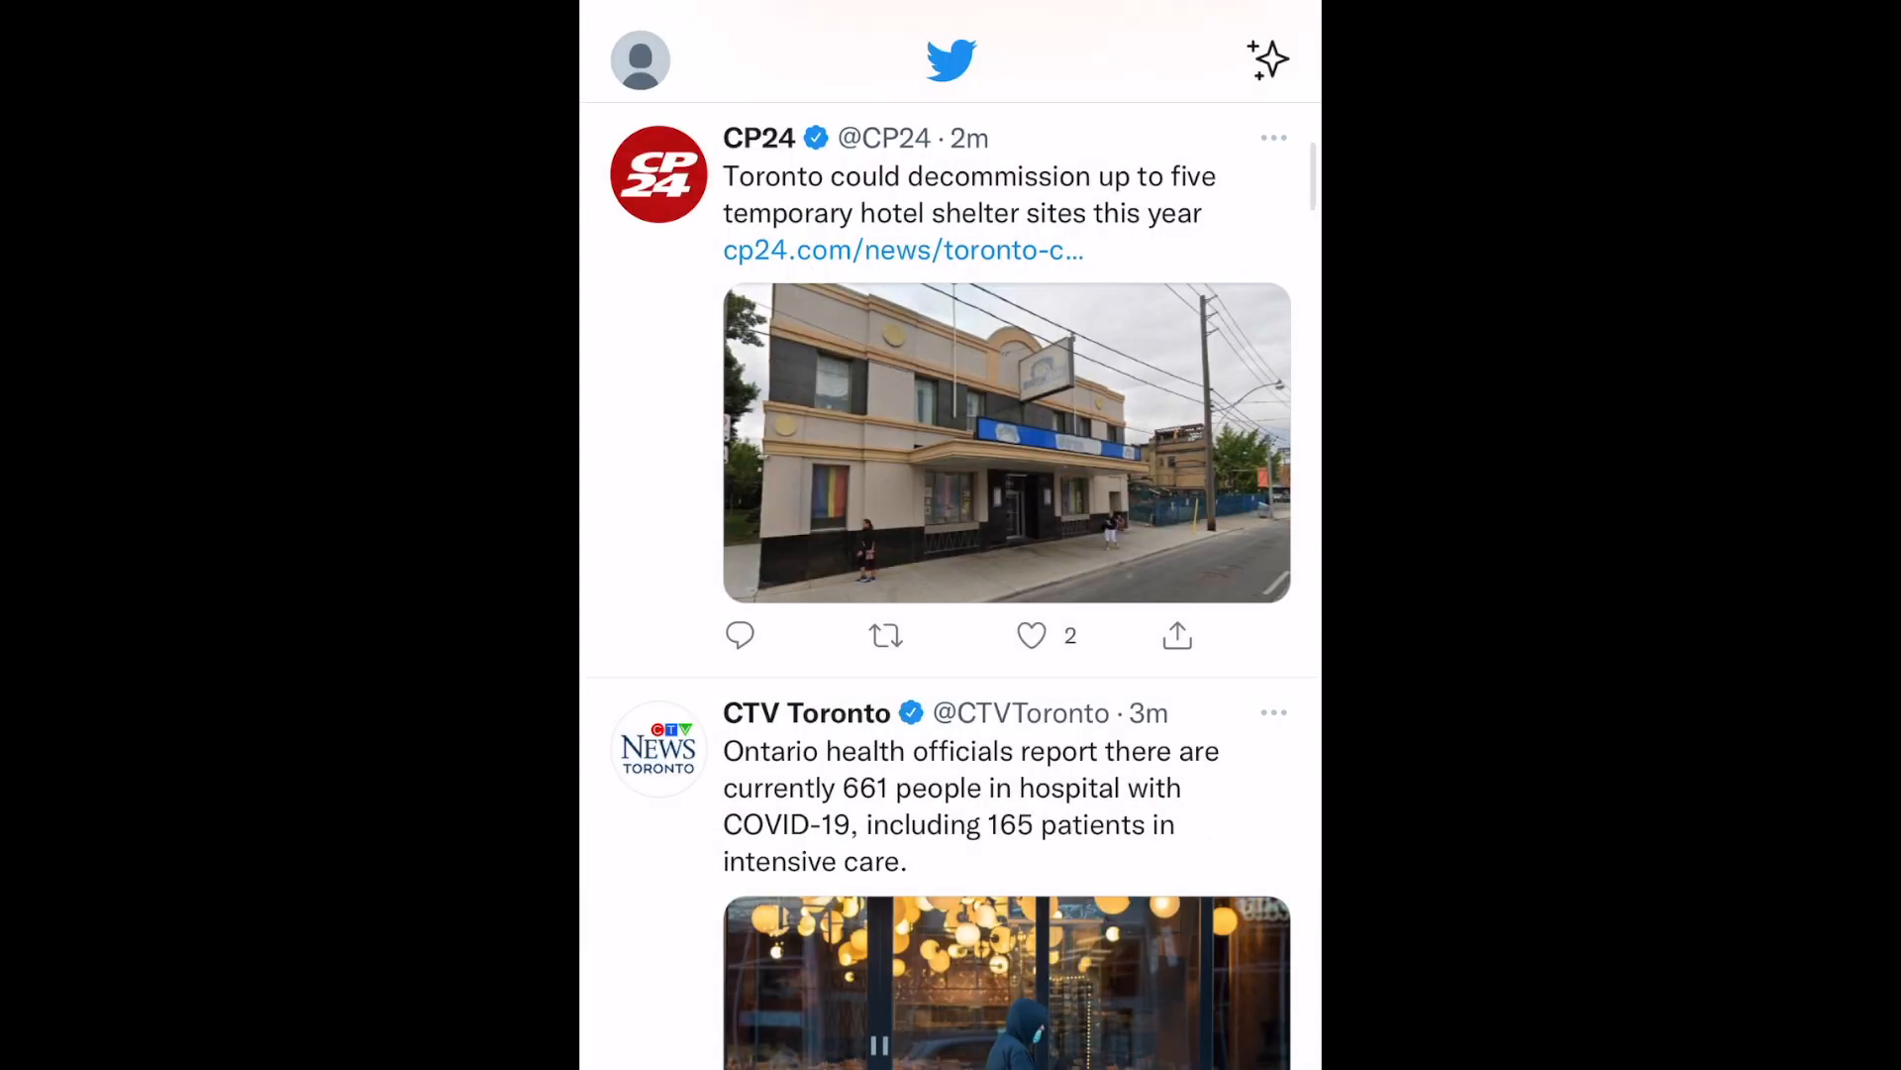
pyautogui.scroll(3)
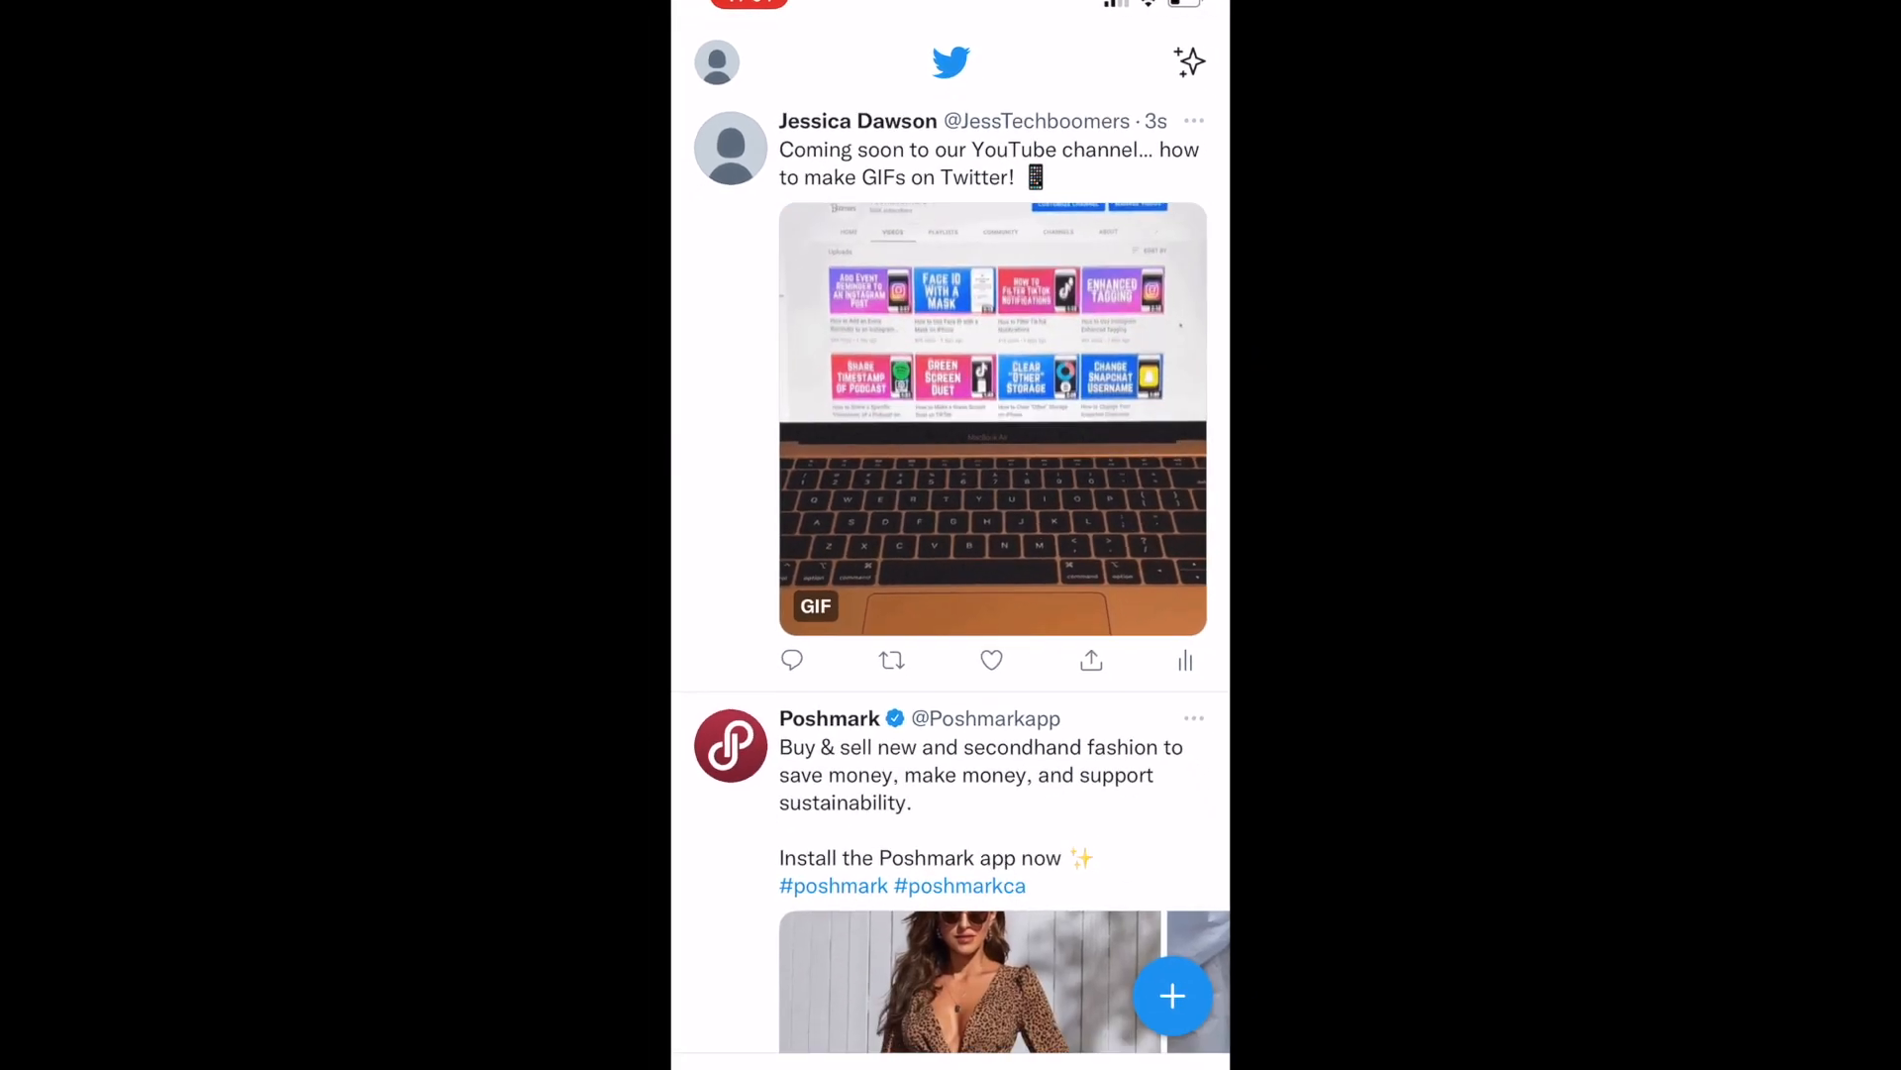